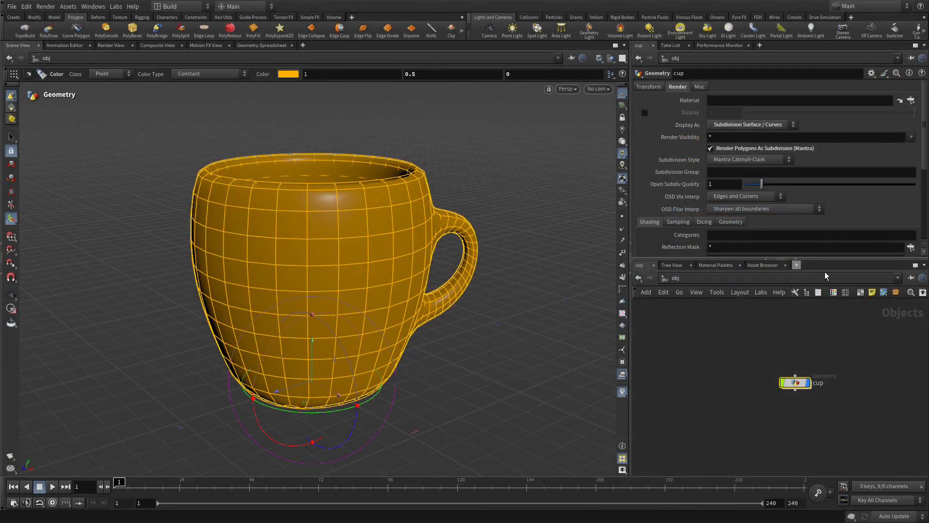
pyautogui.moveTo(747, 262)
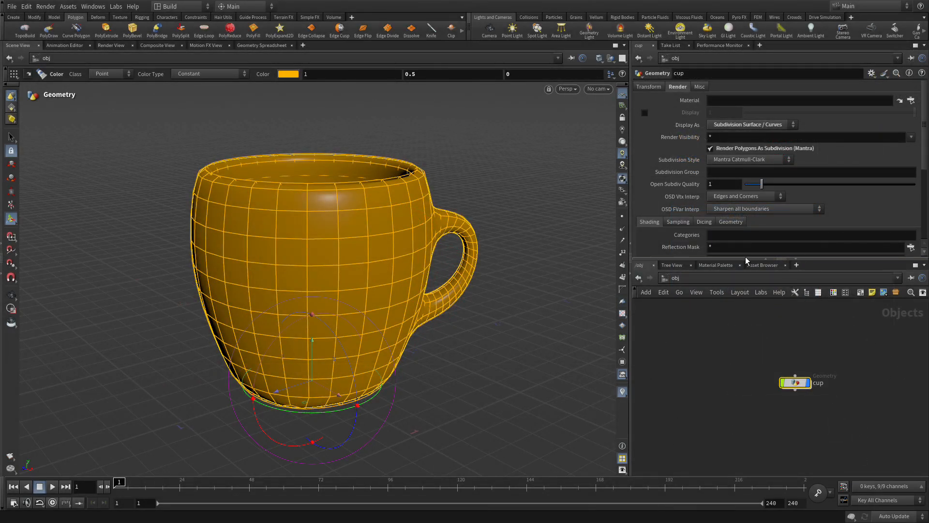
pyautogui.moveTo(765, 256)
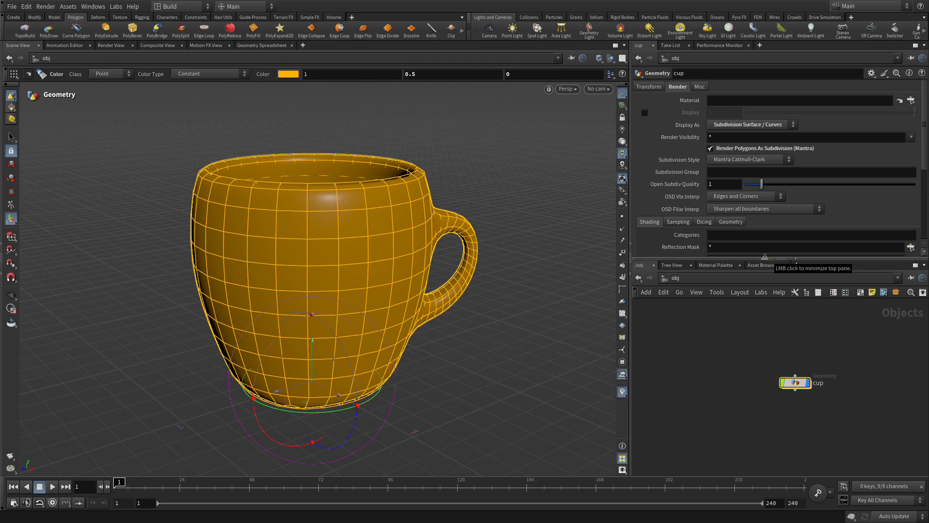
# Step: Collapse the parameter pane so the object-level network with the cup node fills the right side
pyautogui.click(764, 257)
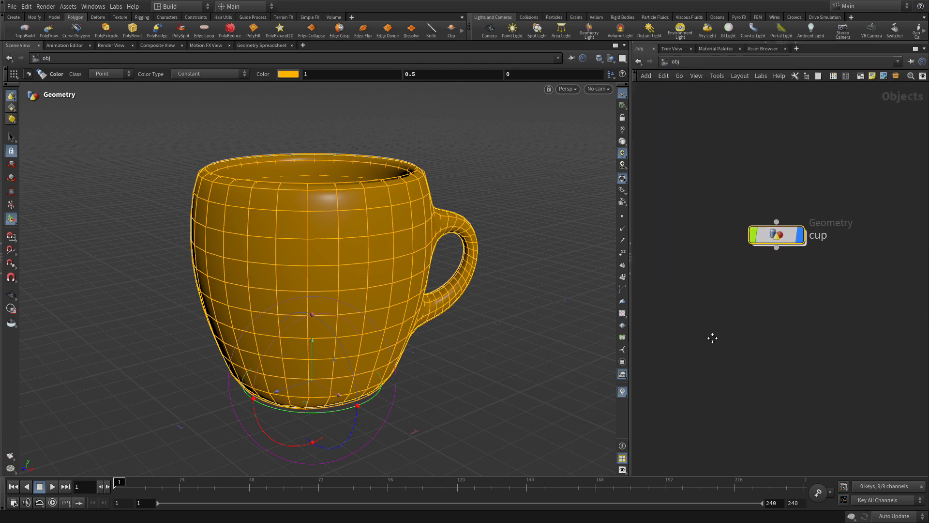
pyautogui.moveTo(787, 231)
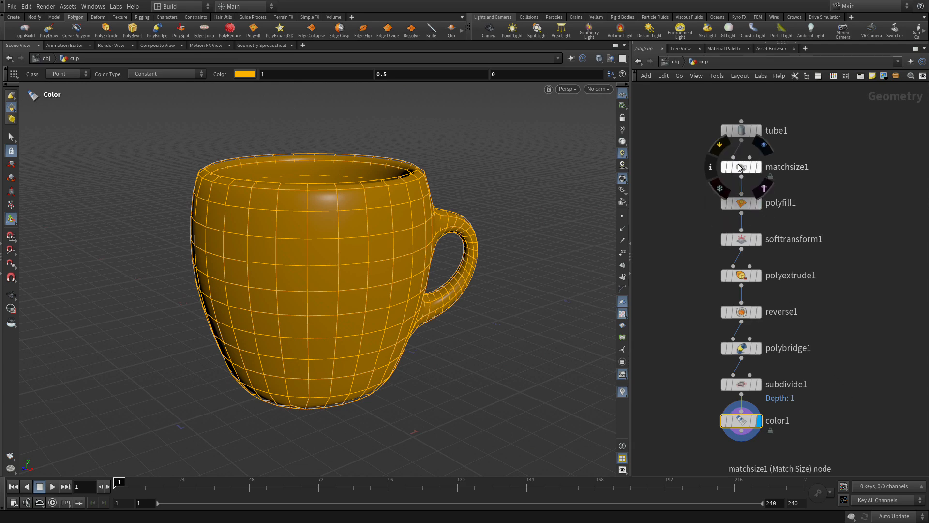
# Step: Drop matchsize1 onto the wire between polybridge1 and subdivide1
pyautogui.click(741, 167)
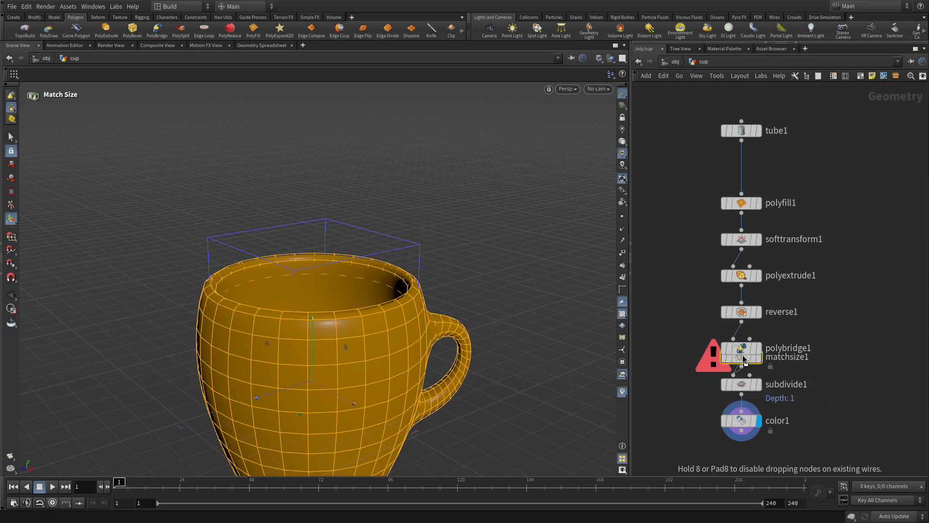
pyautogui.click(740, 356)
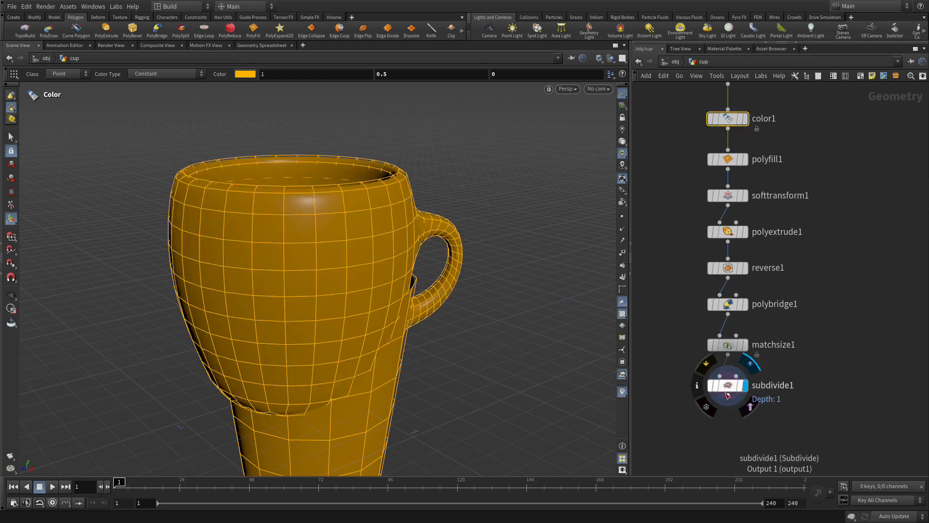
# Step: Set the display flag on subdivide1, then select matchsize1 to see its bounding box
pyautogui.click(728, 385)
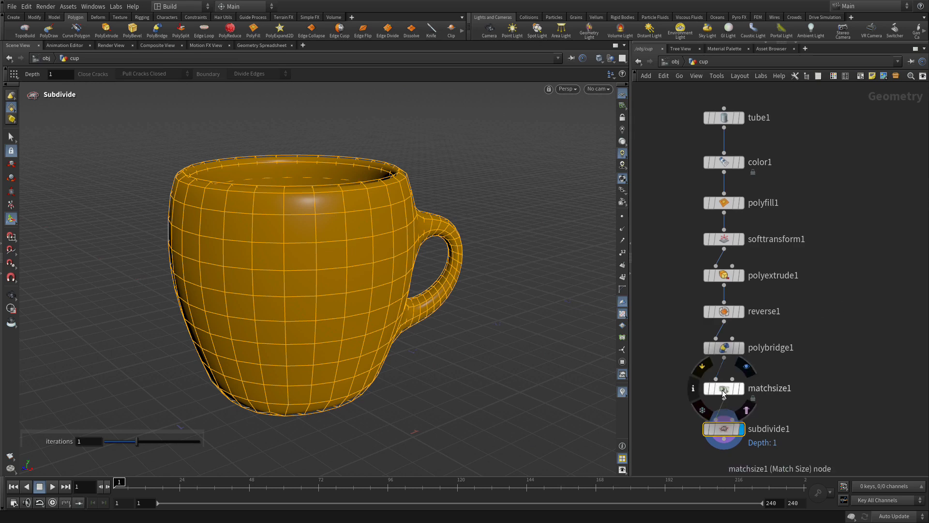
pyautogui.click(723, 387)
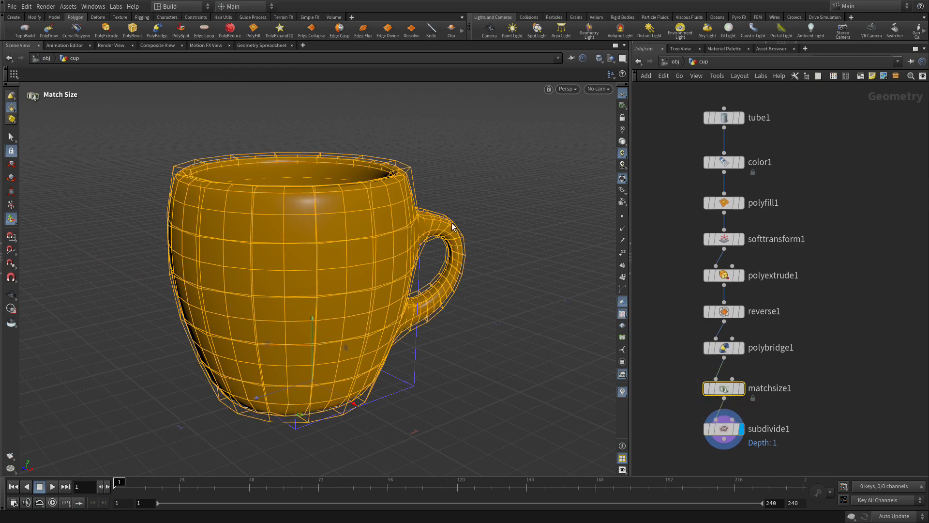
pyautogui.moveTo(850, 162)
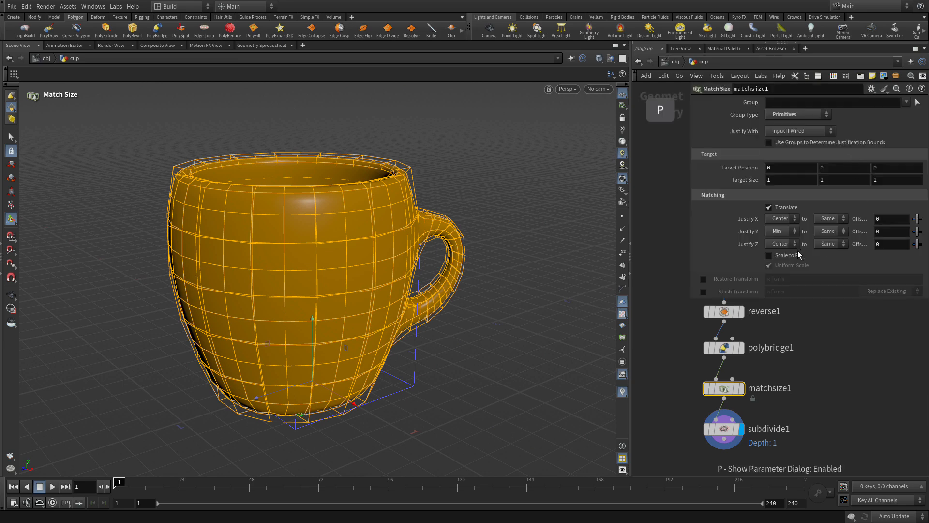
# Step: Set matchsize1's Justify Z to None
pyautogui.click(780, 243)
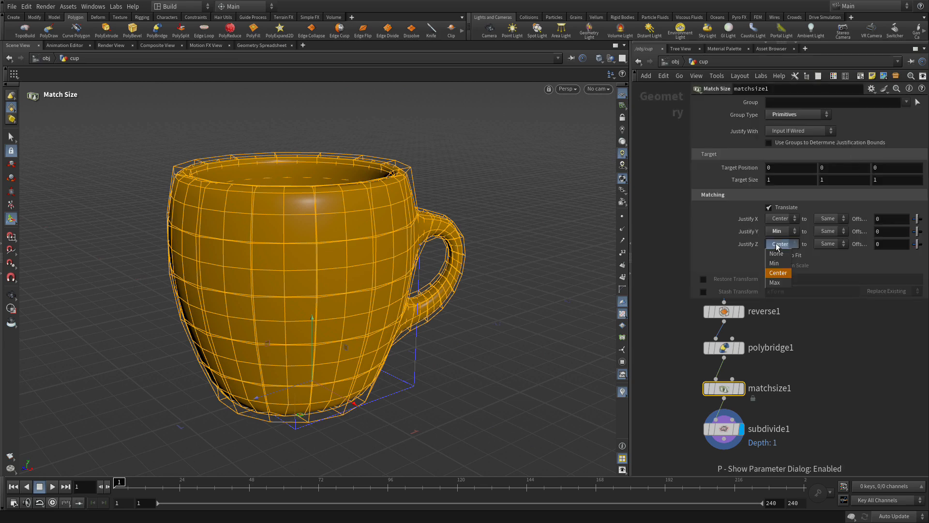
pyautogui.click(776, 253)
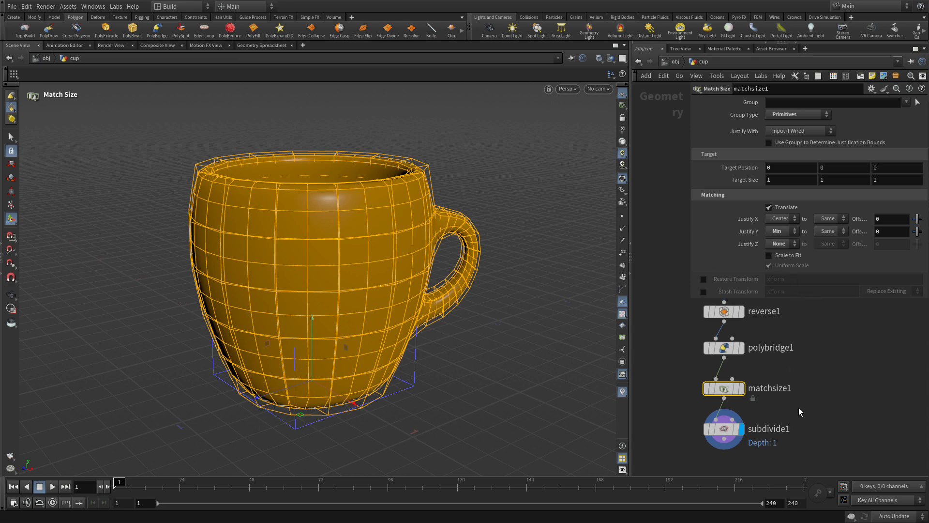
pyautogui.moveTo(834, 349)
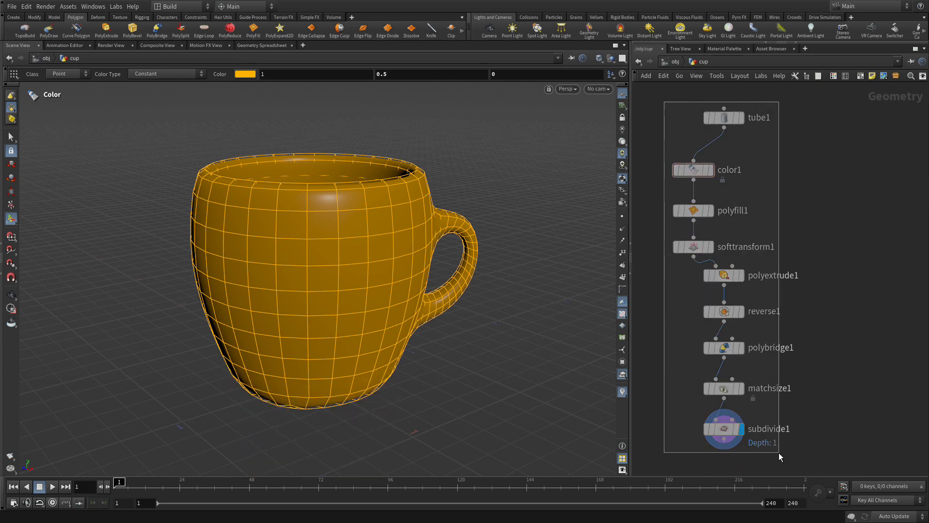
# Step: Box-select the whole cup node chain and align it into one vertical column
pyautogui.click(723, 116)
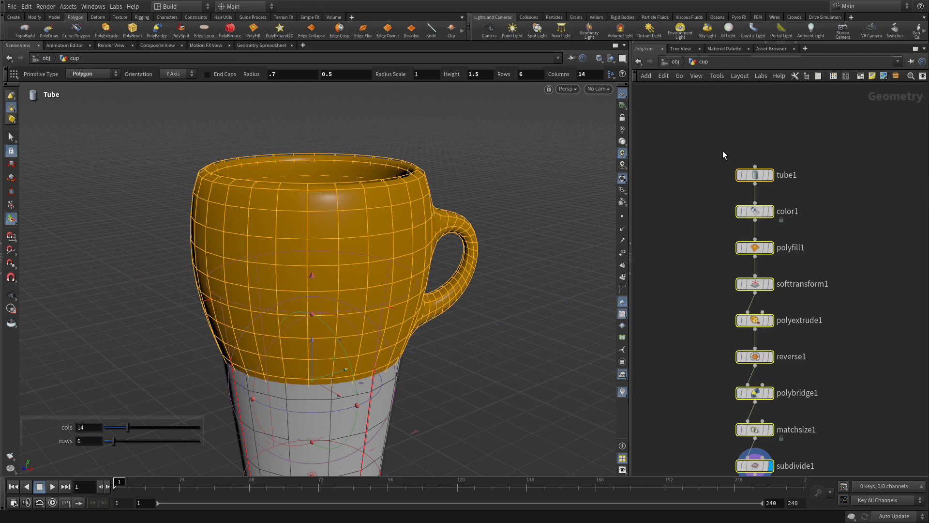
# Step: Alt-copy tube1 and color1 into tube2 and color2, and wire both into a new switch1
pyautogui.click(755, 211)
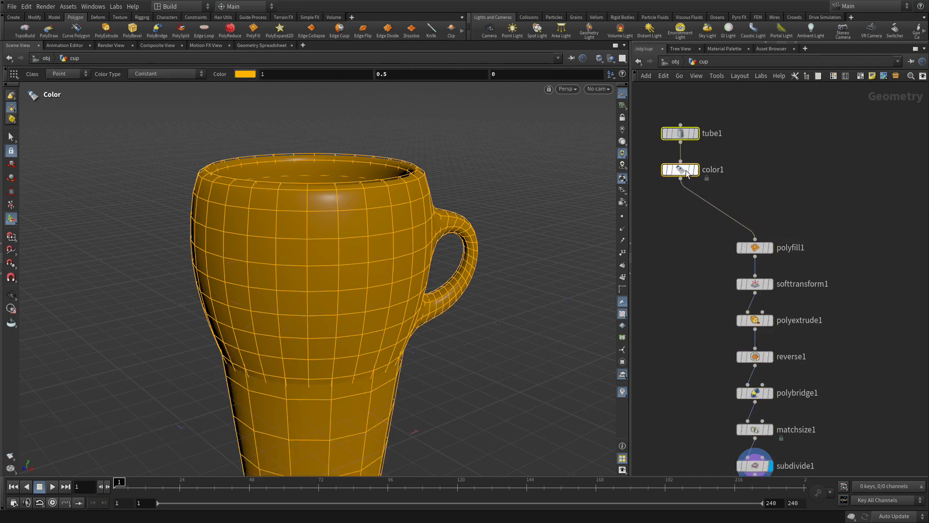
pyautogui.press('alt')
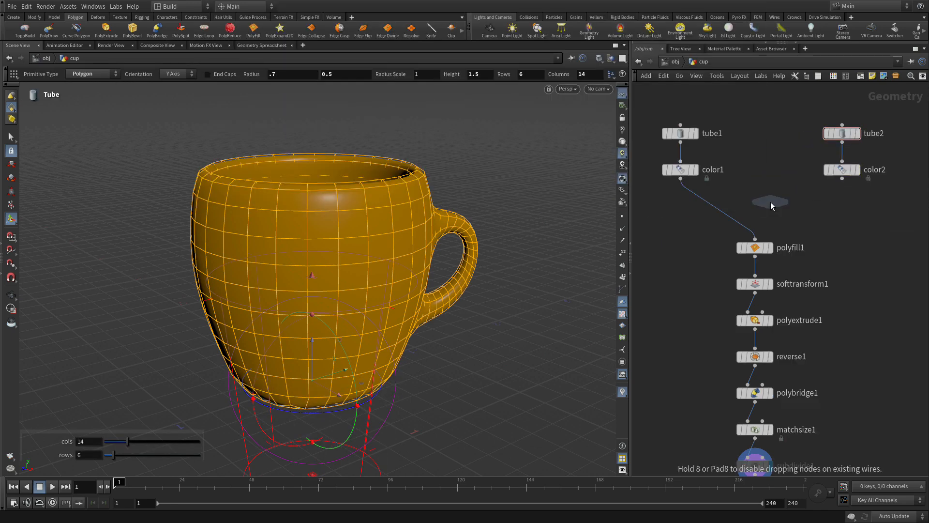
pyautogui.click(723, 208)
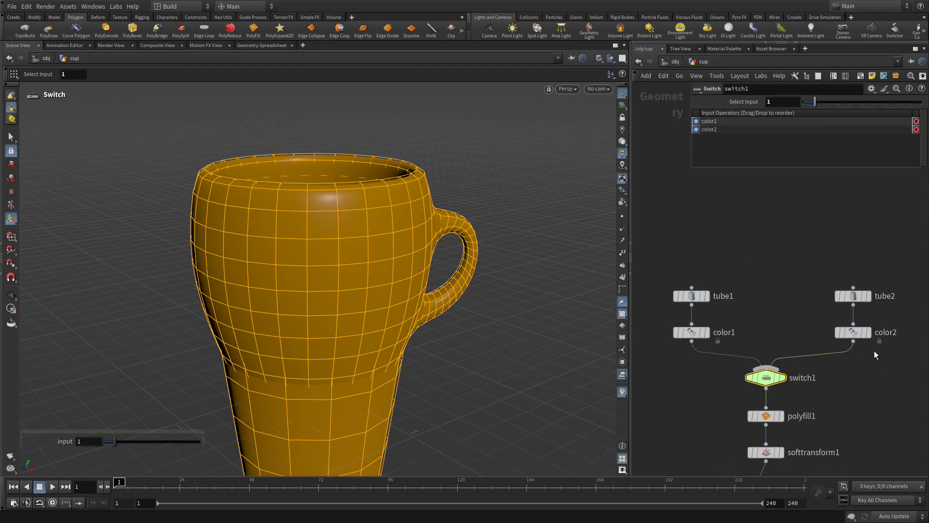
# Step: Give color2 a dark red colour in the Color Editor
pyautogui.click(853, 332)
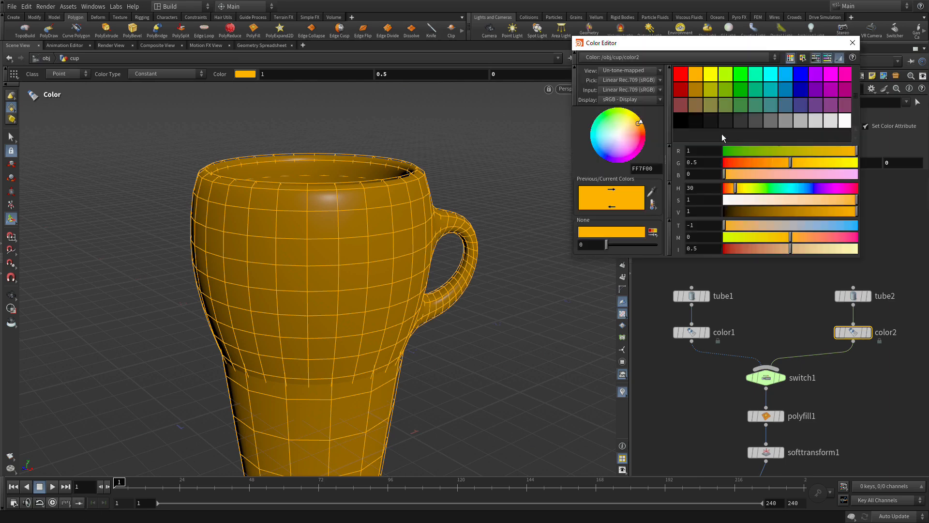
pyautogui.click(642, 135)
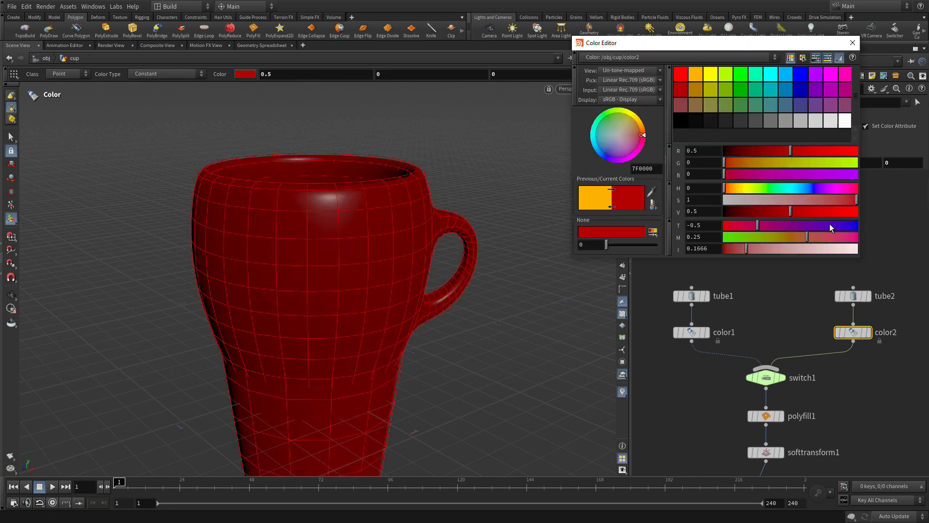
pyautogui.click(853, 295)
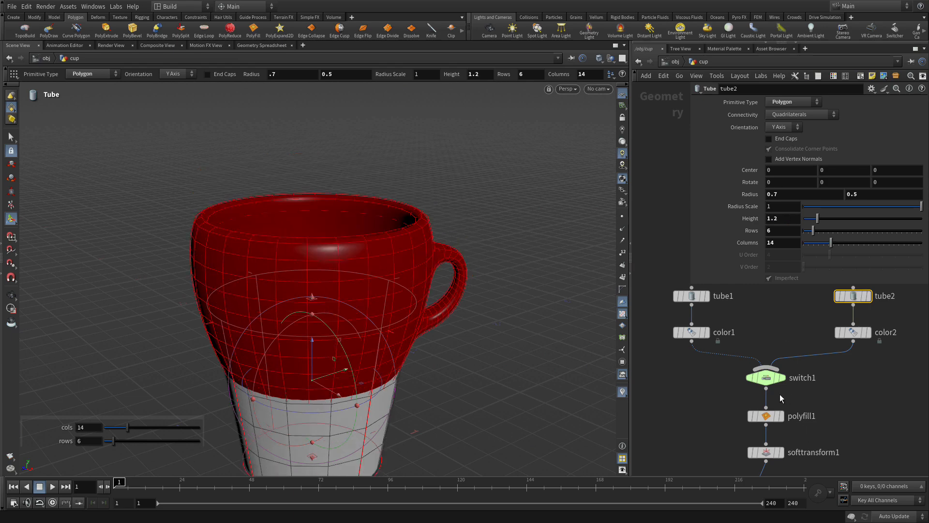
# Step: Set tube2's Height to 1.2
pyautogui.click(767, 377)
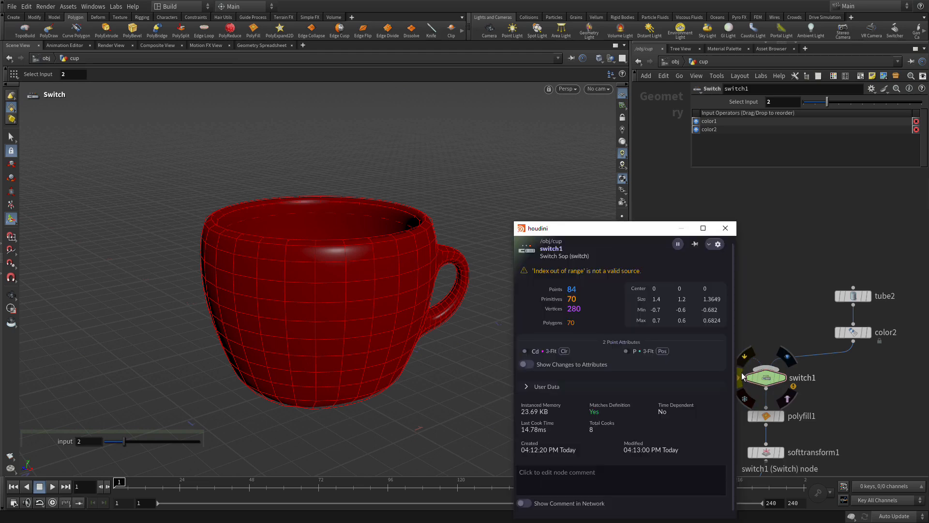
# Step: Check switch1's node info and set Select Input back to 1
pyautogui.click(724, 228)
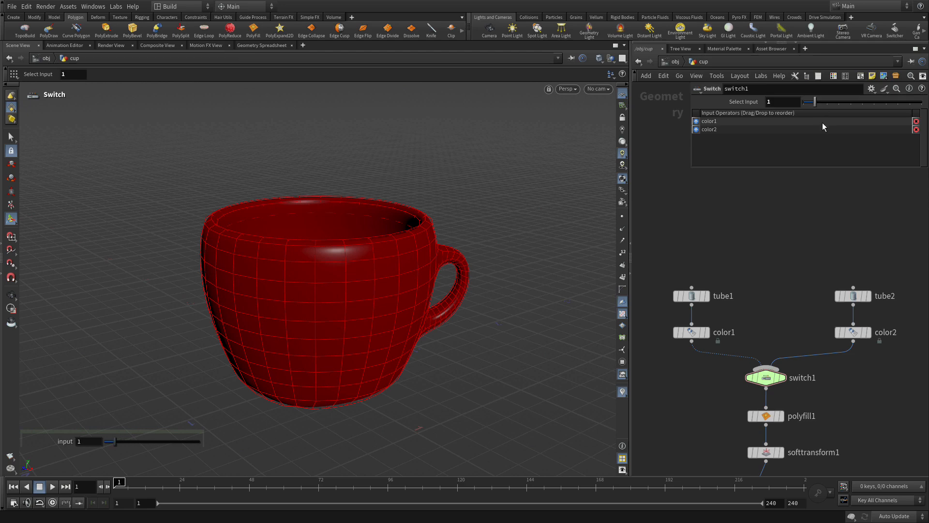
pyautogui.moveTo(771, 221)
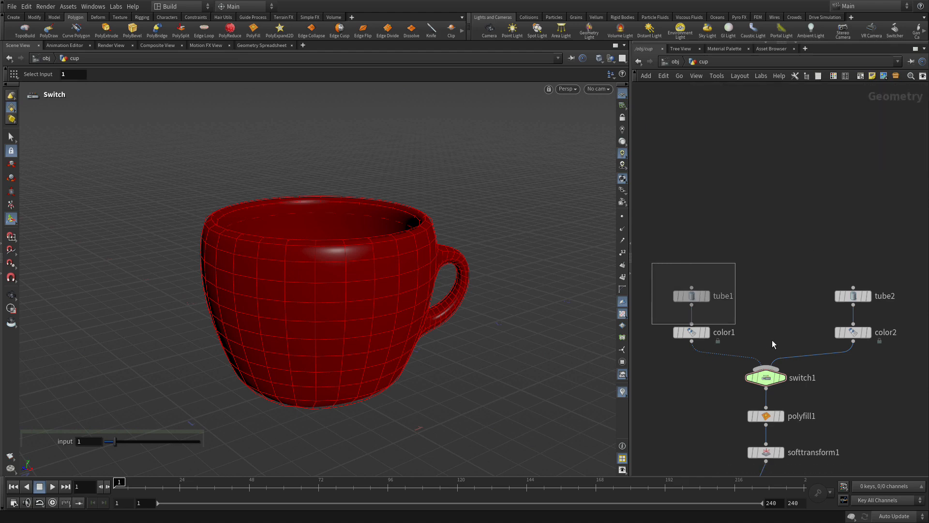
# Step: Box tube1, tube2, color1, color2 and switch1 into a network box named 'Starting Shapes'
pyautogui.click(687, 296)
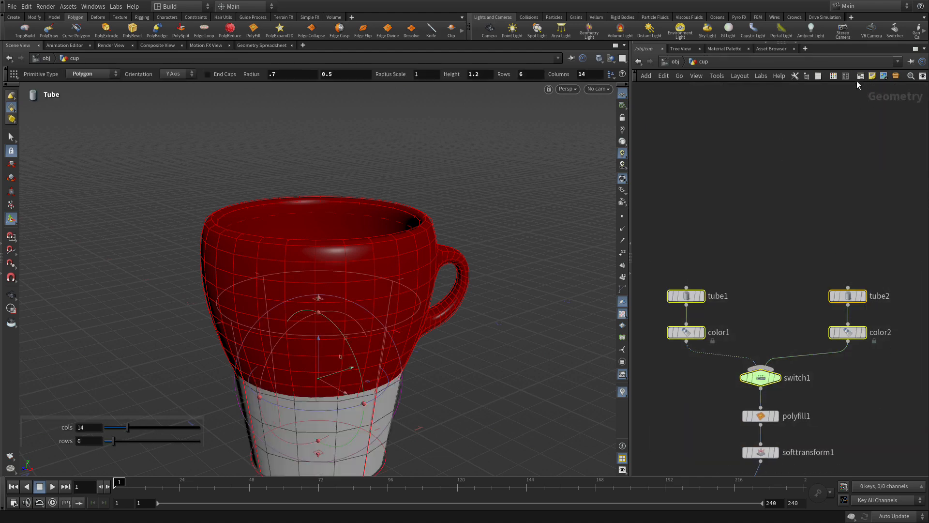
pyautogui.click(859, 76)
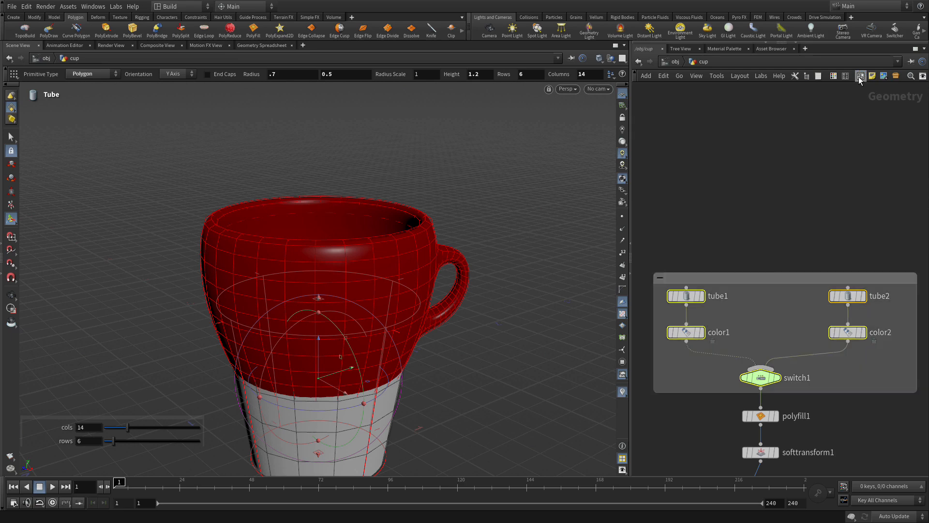
pyautogui.moveTo(777, 271)
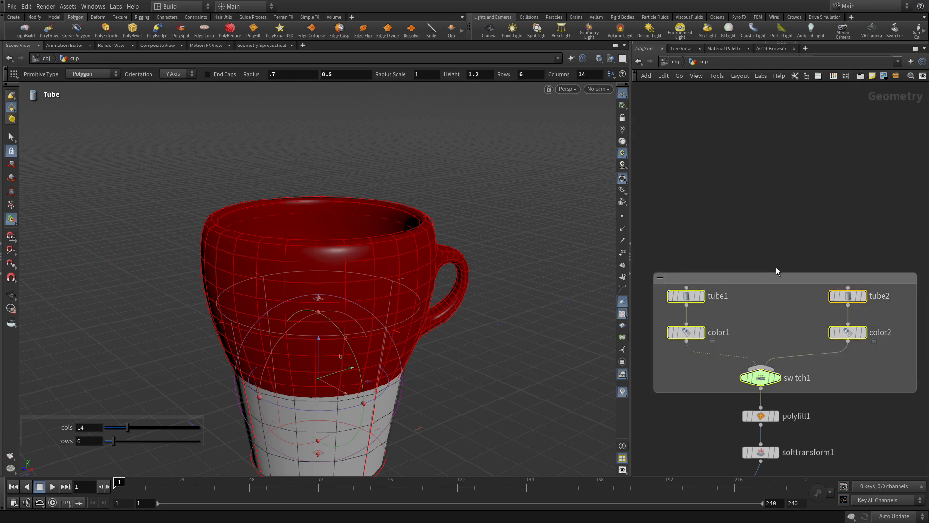
pyautogui.moveTo(741, 276)
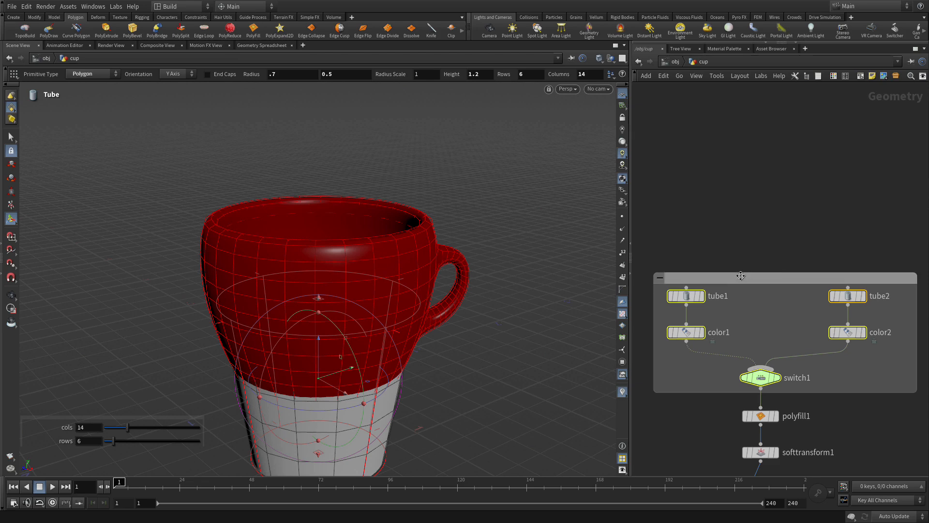
pyautogui.write('S')
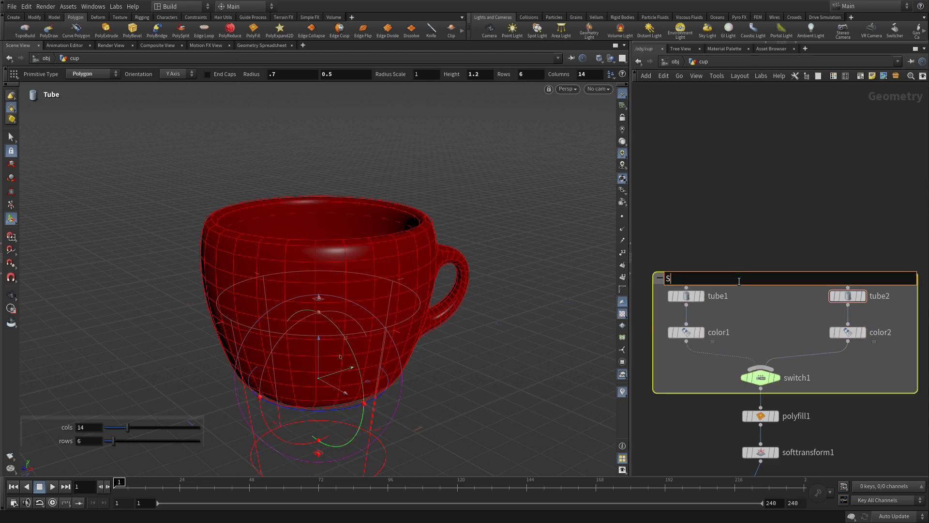
pyautogui.write('tarting Shapes')
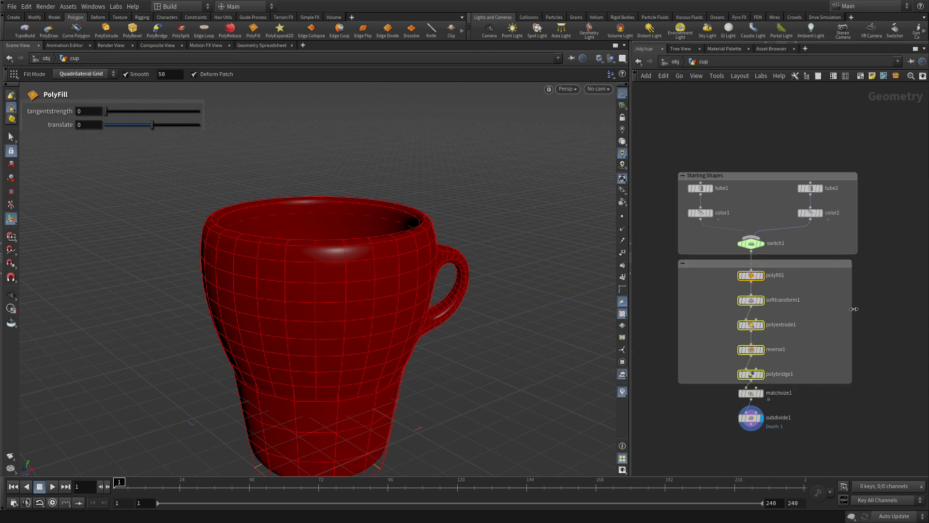
pyautogui.moveTo(707, 322)
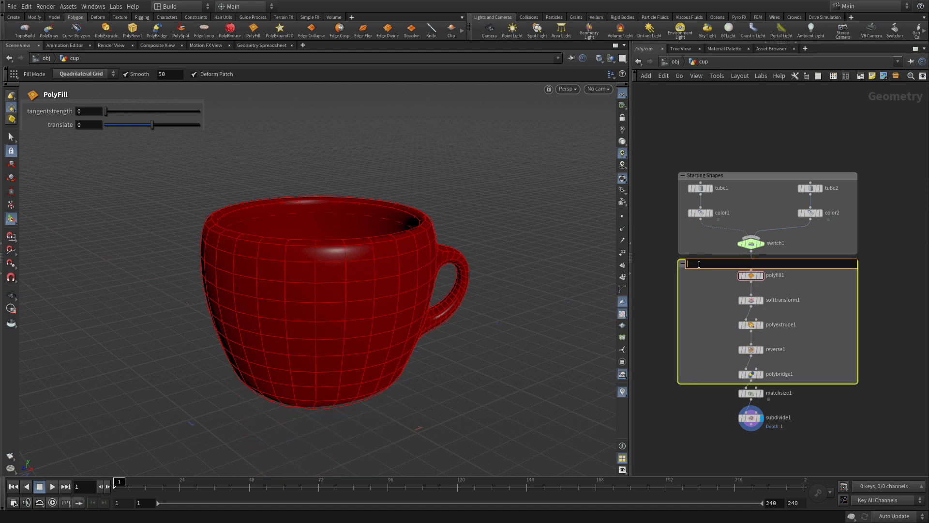
# Step: Title the second network box 'Polygon Tools' and collapse the Starting Shapes box
pyautogui.write('polygon')
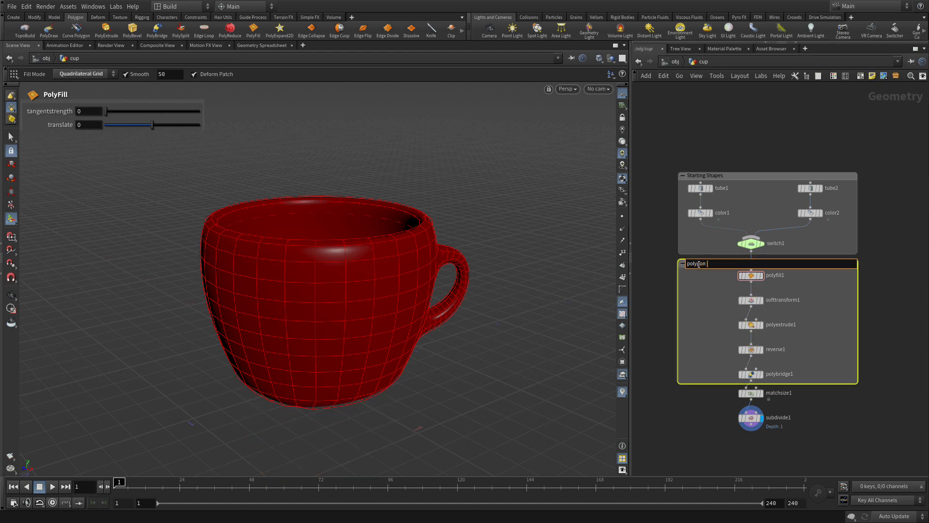
pyautogui.write('Tools')
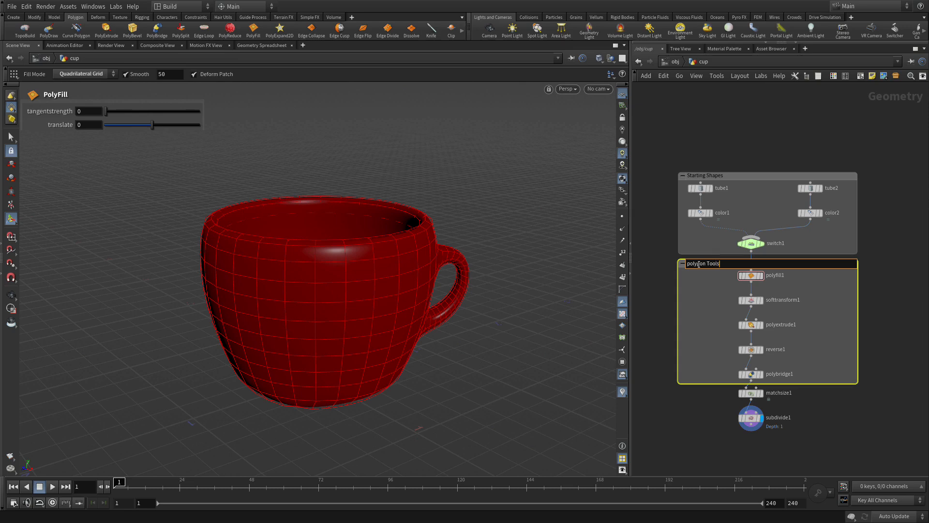
pyautogui.click(690, 263)
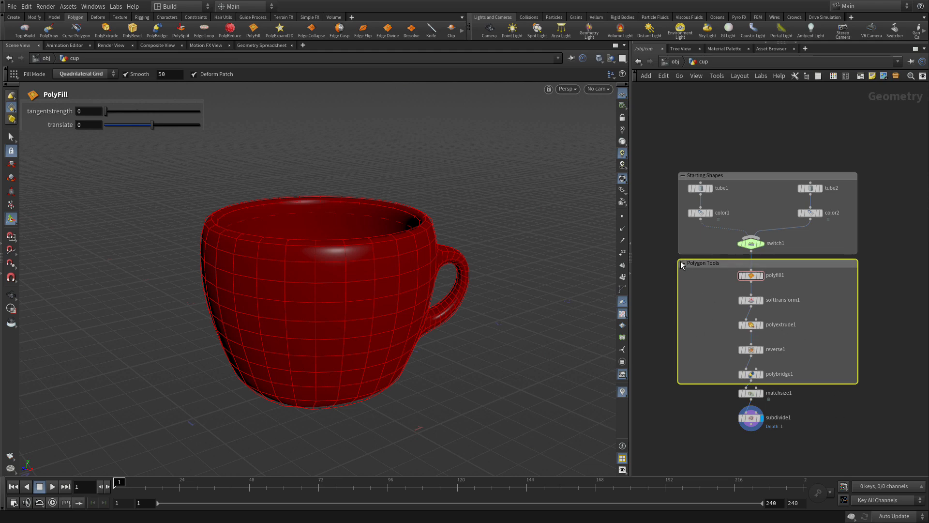
pyautogui.click(681, 263)
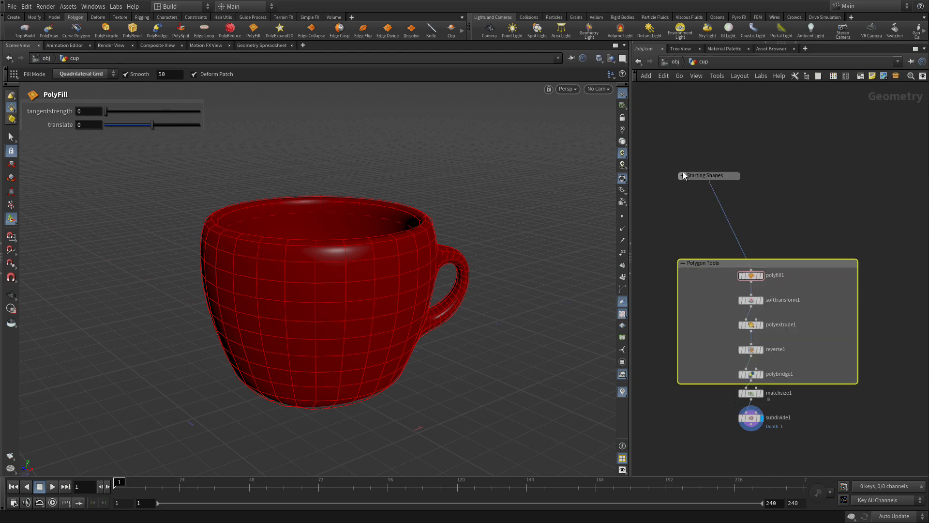
# Step: Re-expand Starting Shapes and raise the Polygon Tools box beneath it, above matchsize1
pyautogui.click(683, 175)
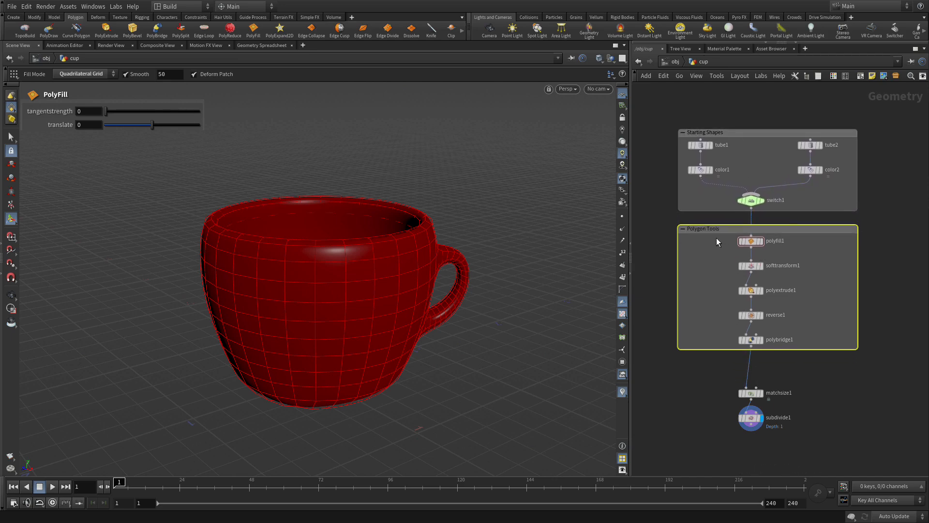
pyautogui.click(751, 315)
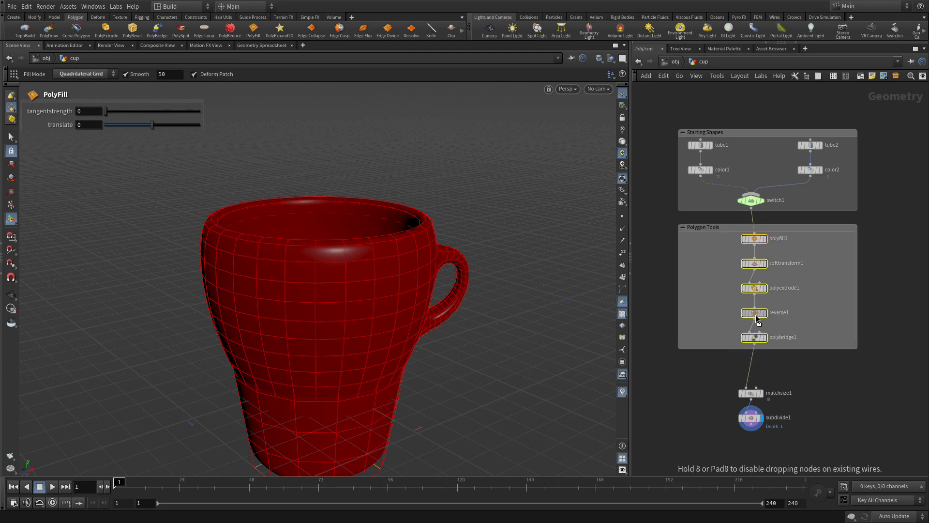
pyautogui.click(751, 238)
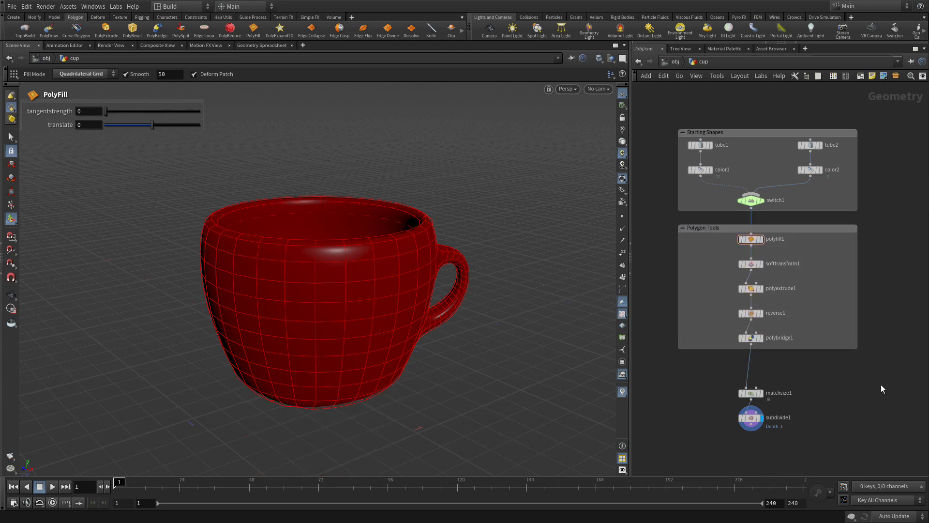
pyautogui.moveTo(852, 432)
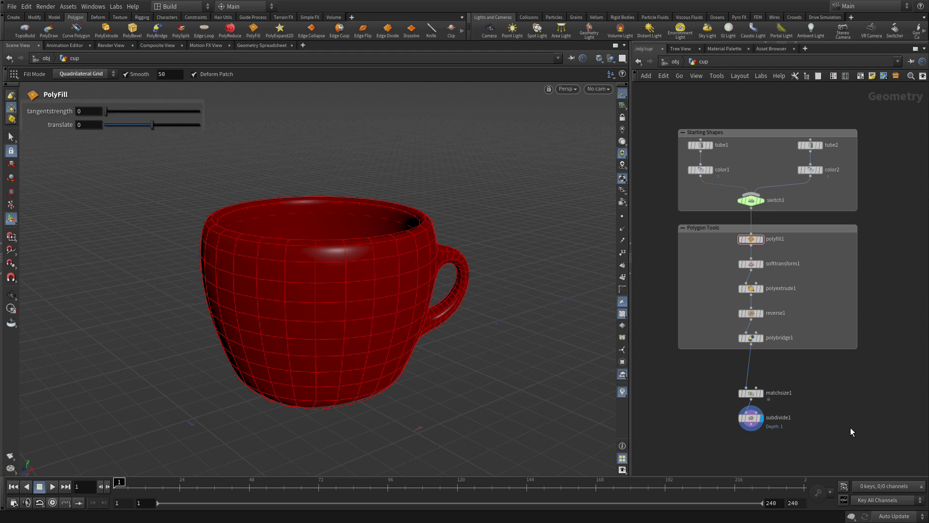
# Step: Assign new, distinct node shapes to the tube nodes and the color nodes
pyautogui.press('z')
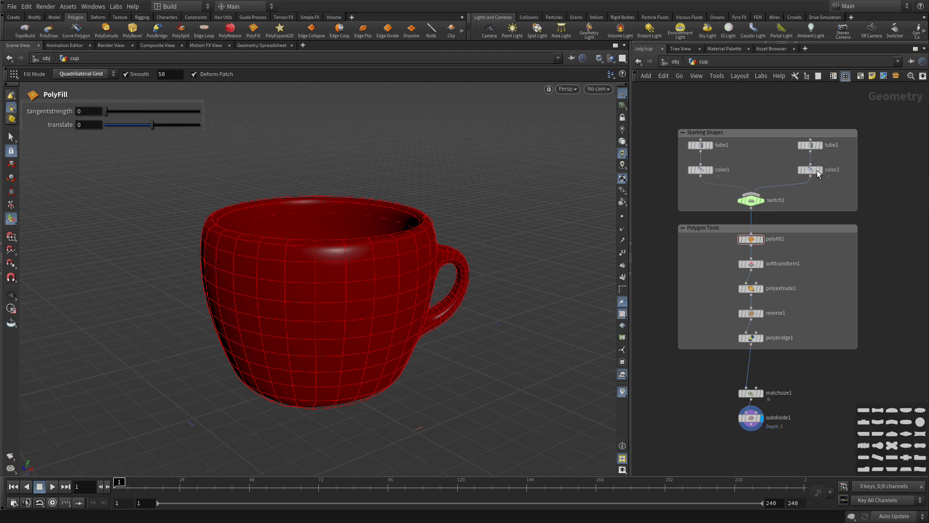
pyautogui.click(699, 144)
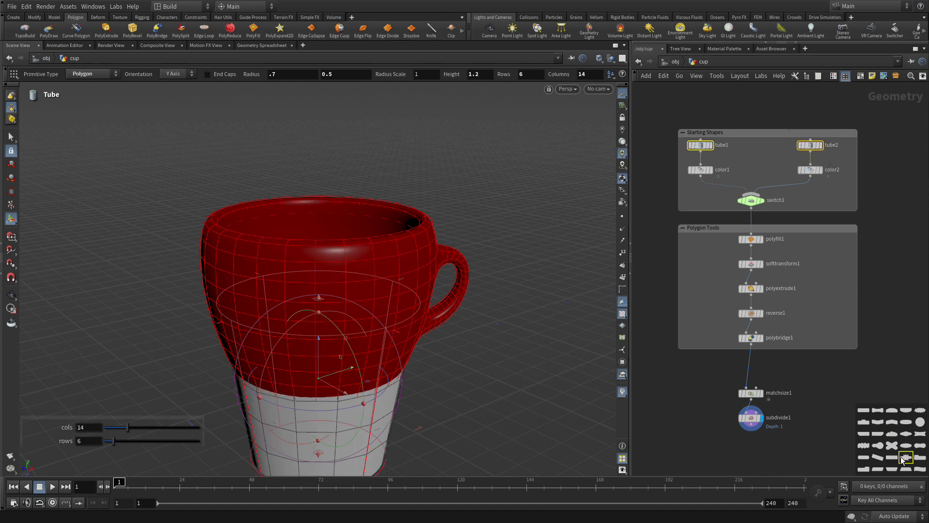
pyautogui.moveTo(877, 420)
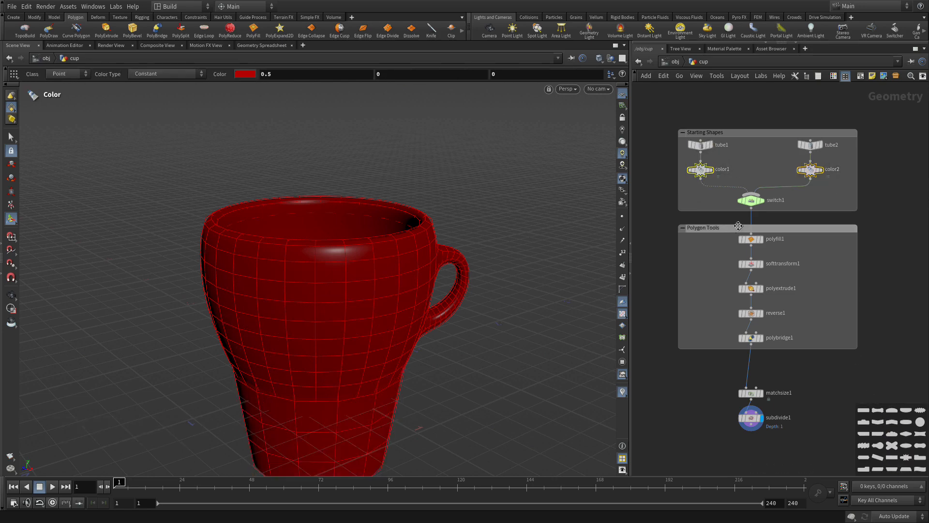
pyautogui.click(750, 200)
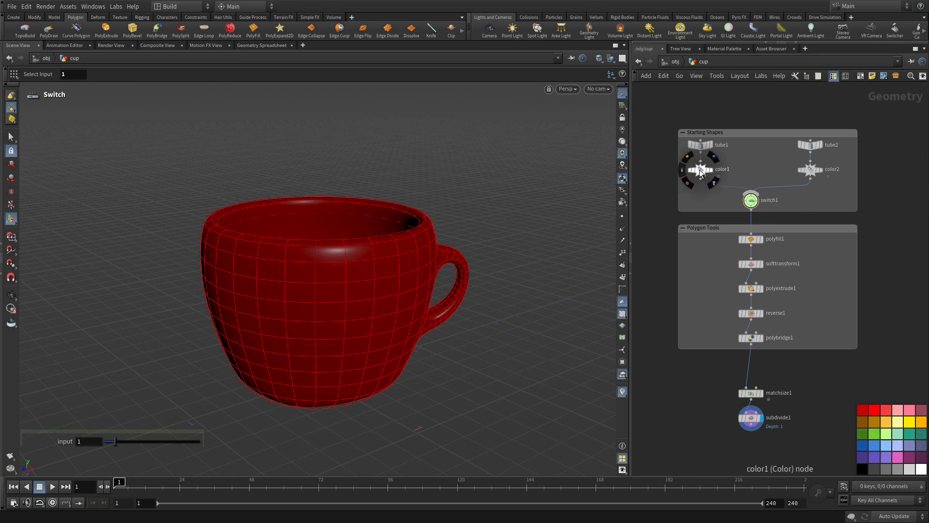
# Step: Colour tube1 and color1 orange, tube2 and color2 dark red, and select the Polygon Tools box
pyautogui.click(697, 170)
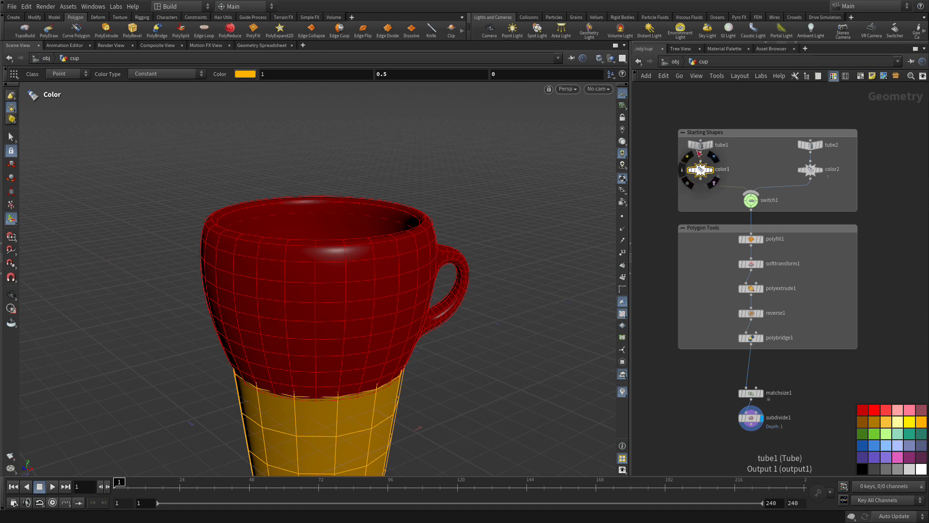
pyautogui.click(698, 145)
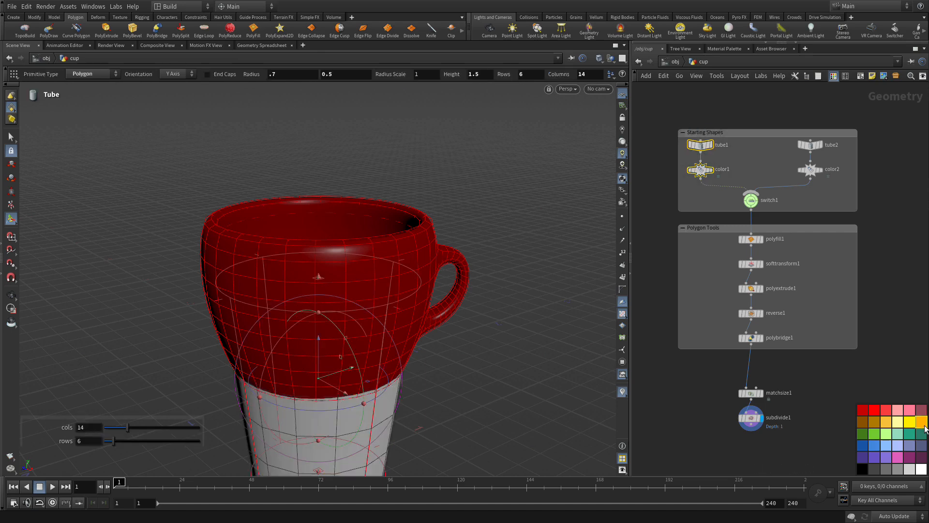
pyautogui.click(813, 168)
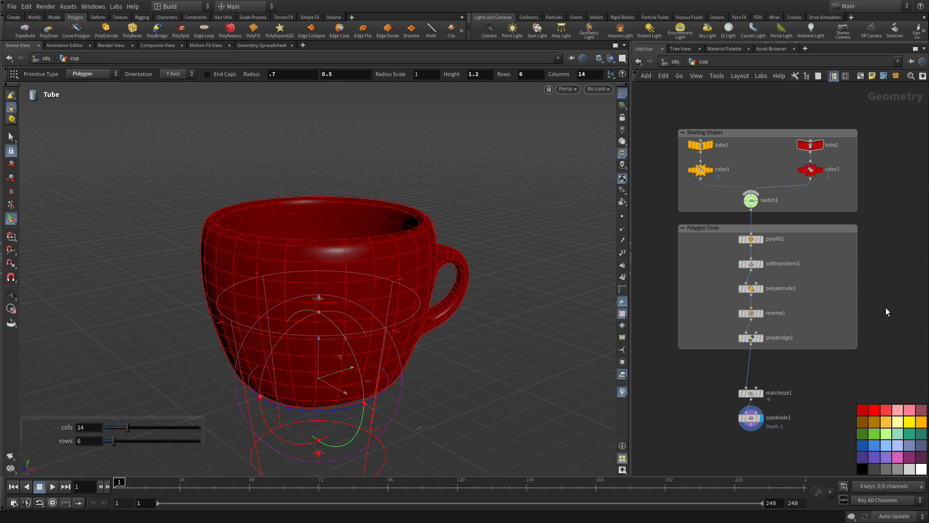
pyautogui.moveTo(823, 229)
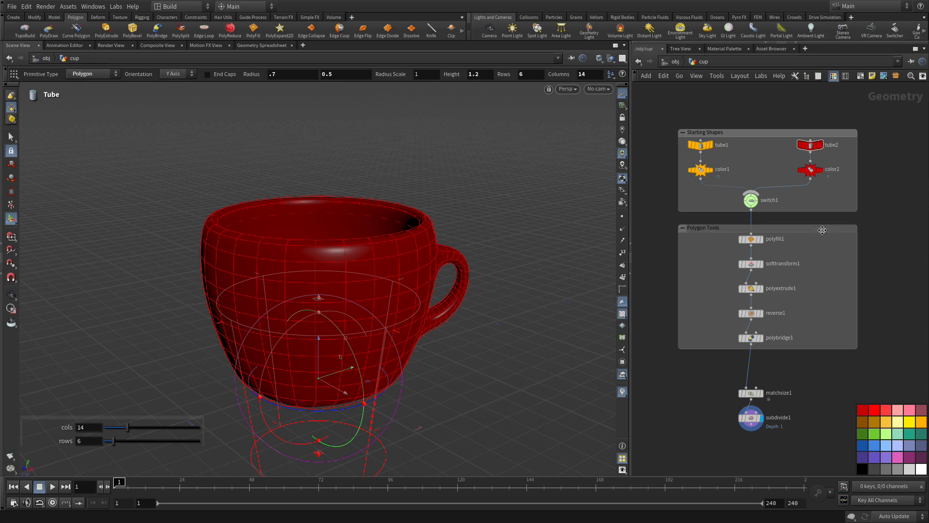
pyautogui.click(702, 227)
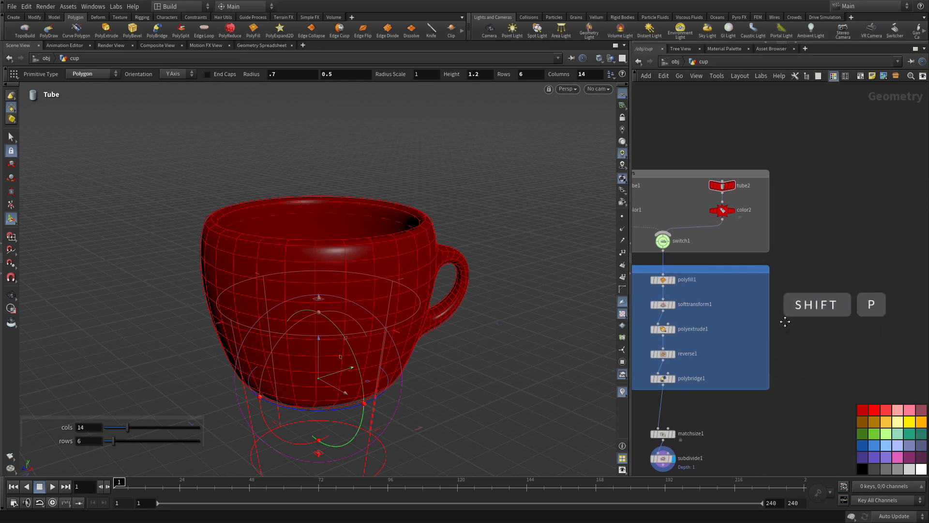
# Step: Place a sticky note beside Starting Shapes reading 'These Shapes are the starting point for the coffee cup.'
pyautogui.click(804, 211)
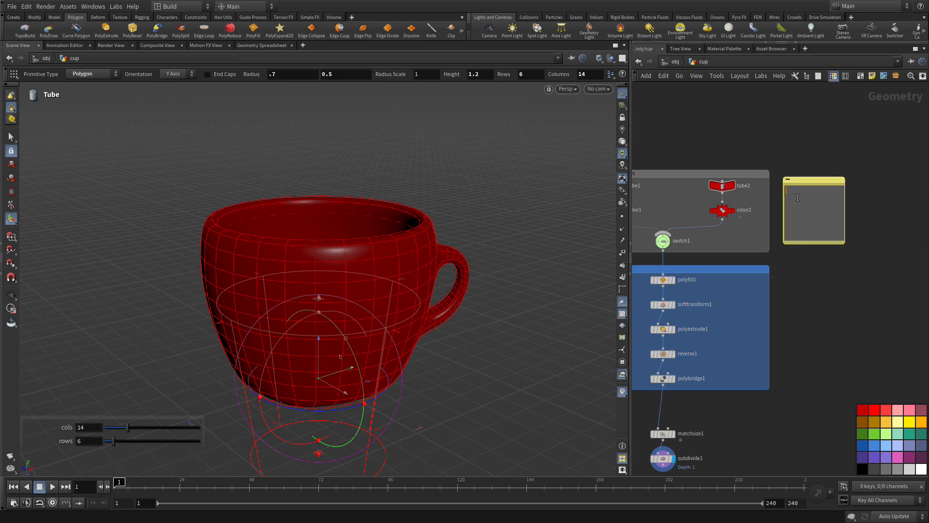
pyautogui.write('These Shapes')
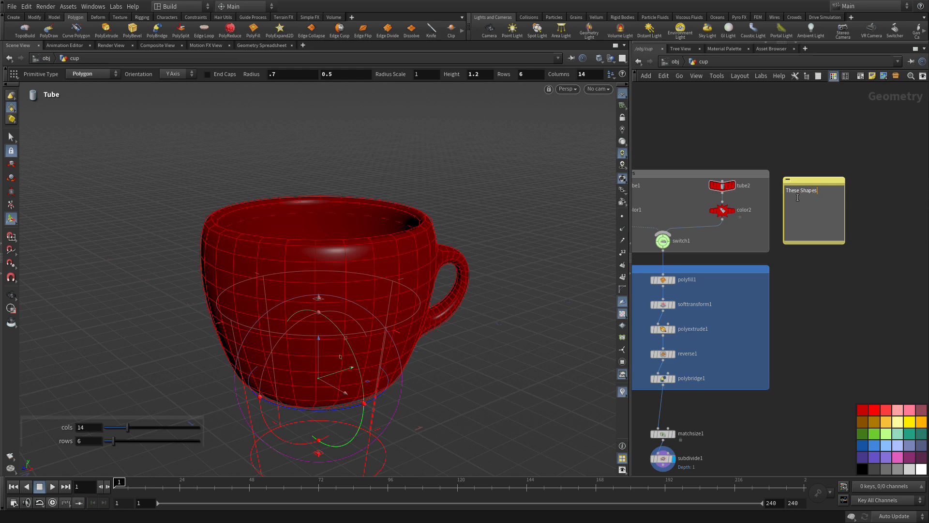
pyautogui.write('are the starting point for the coffee cup')
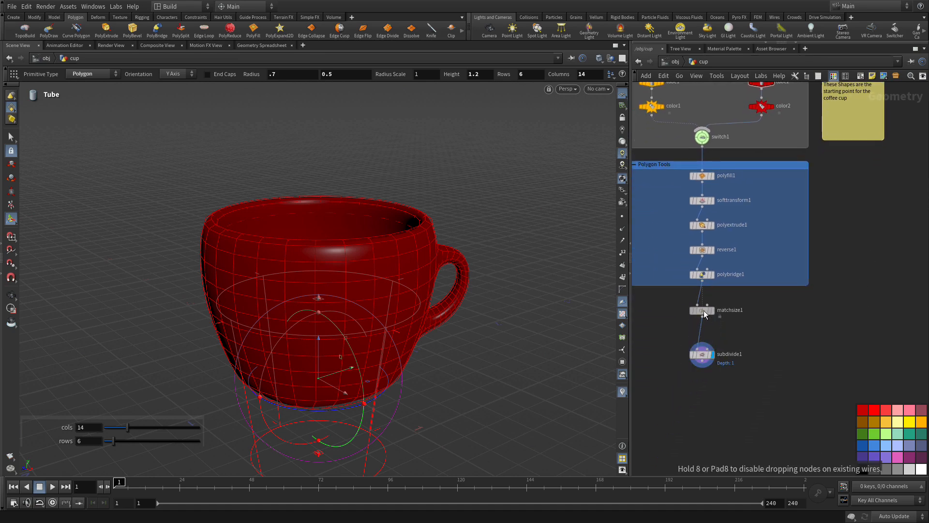
# Step: Give matchsize1 the comment 'This lifts the cup to the ground', displayed in the network
pyautogui.click(703, 310)
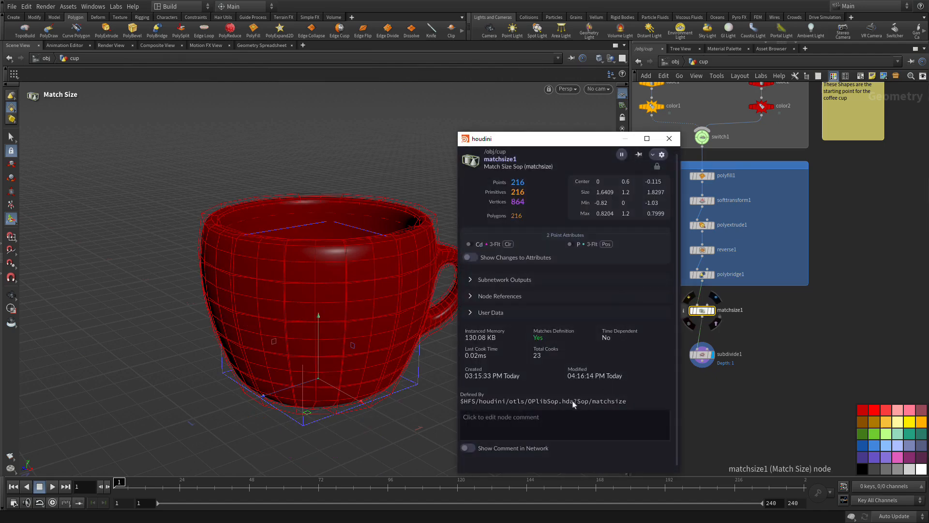
pyautogui.click(468, 447)
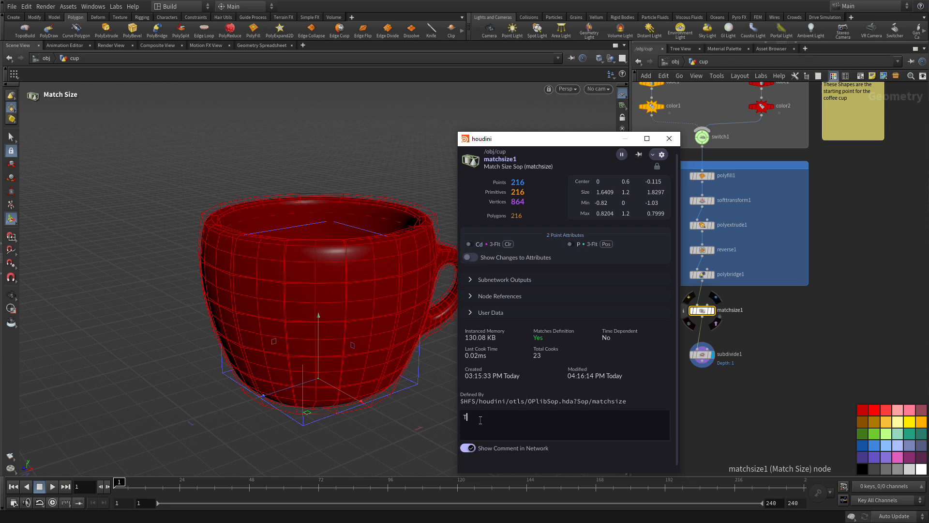
pyautogui.write('This lifts the')
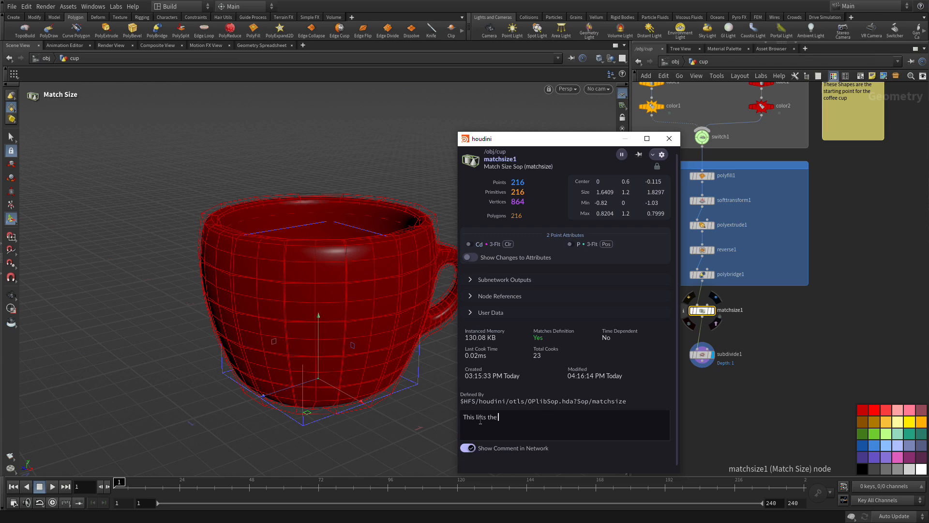
pyautogui.write('cup')
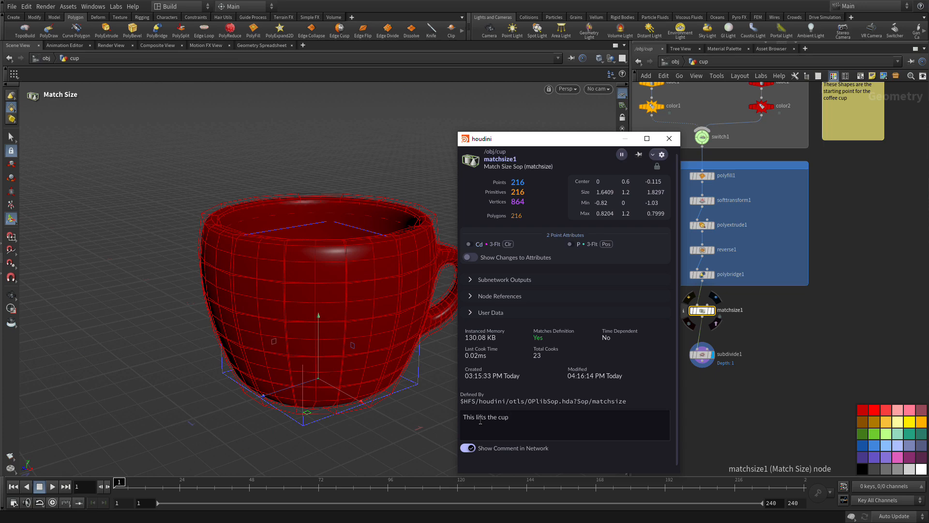
pyautogui.write('to the ground')
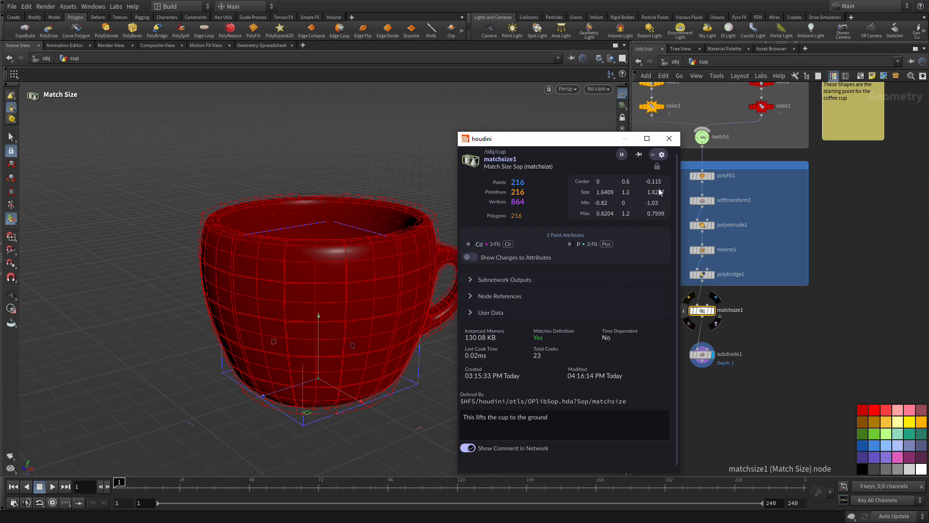
pyautogui.click(669, 138)
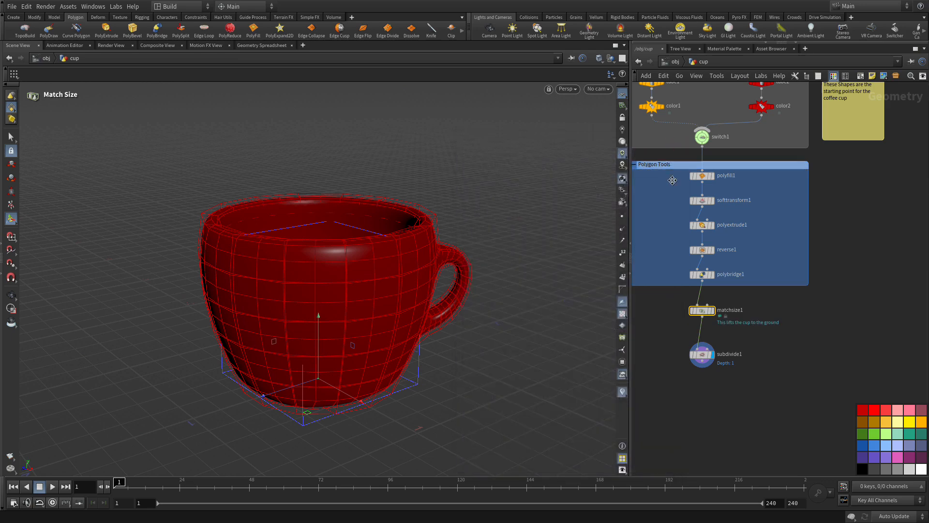
pyautogui.scroll(-3)
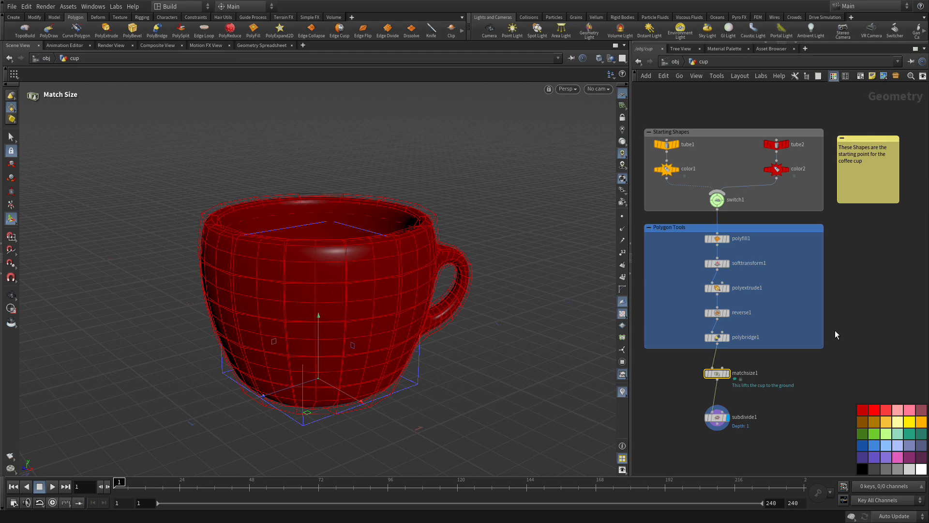
pyautogui.moveTo(802, 393)
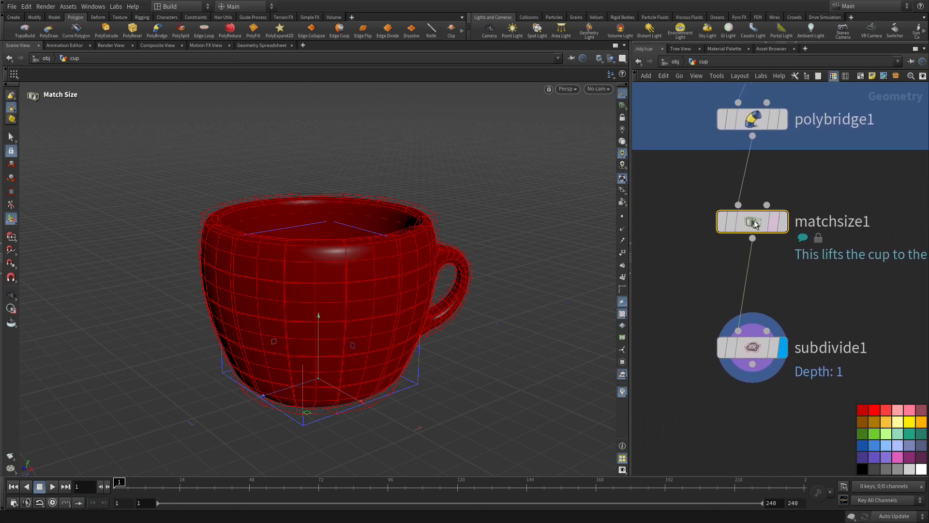
pyautogui.moveTo(638, 287)
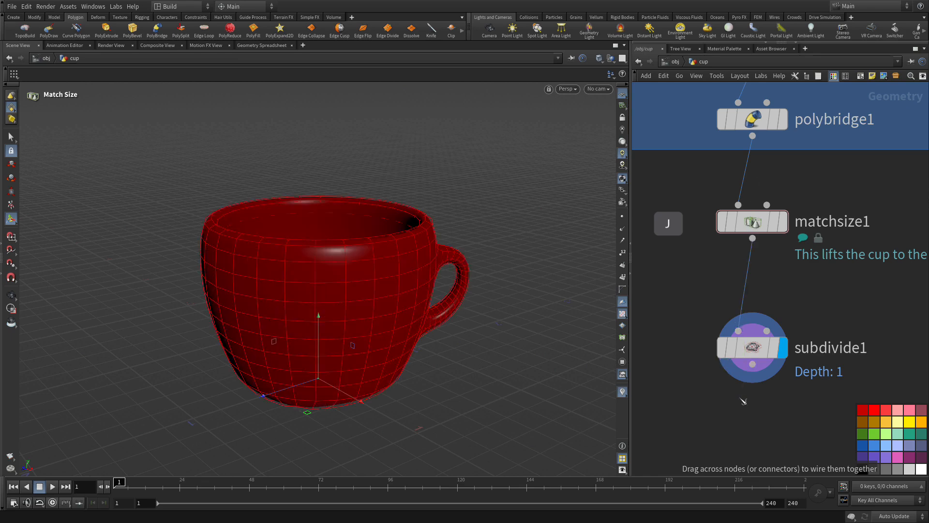
pyautogui.moveTo(747, 398)
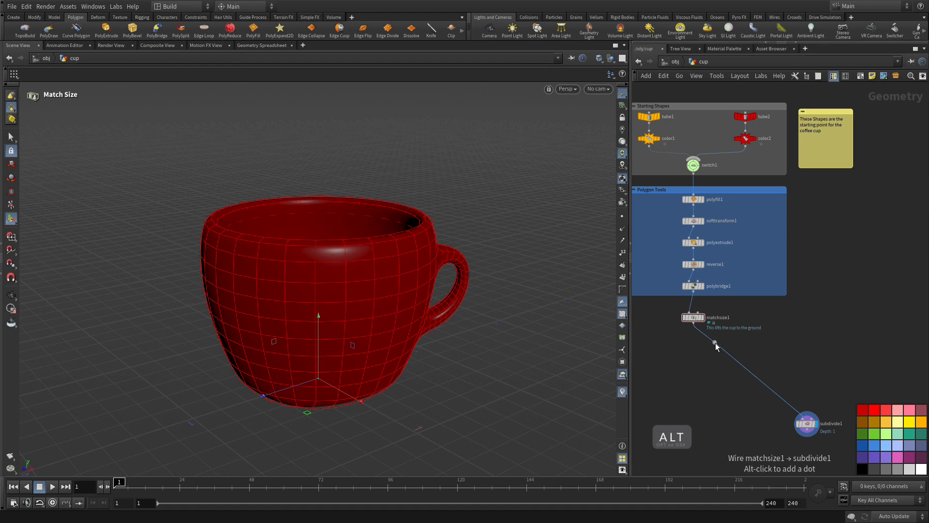
pyautogui.moveTo(697, 390)
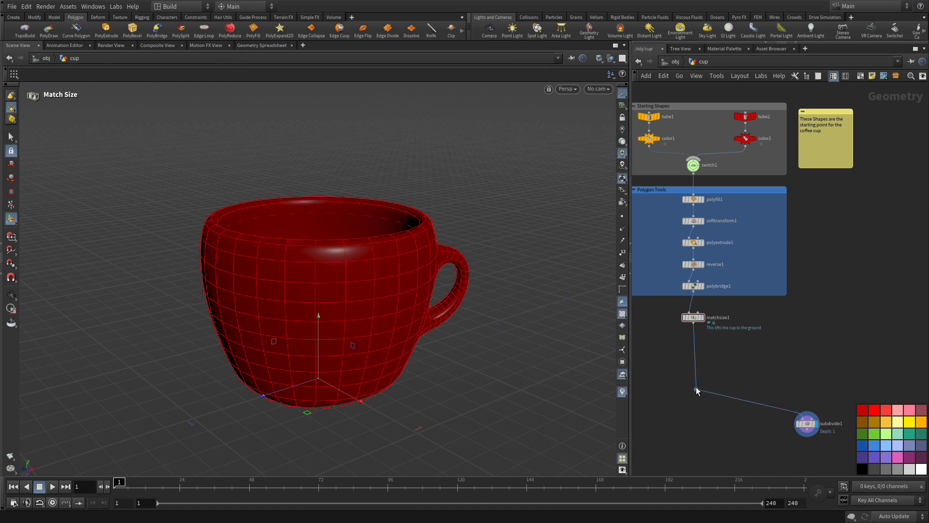
# Step: Bend the matchsize1-to-subdivide1 wire through two dots, then frame the whole network
pyautogui.press('alt')
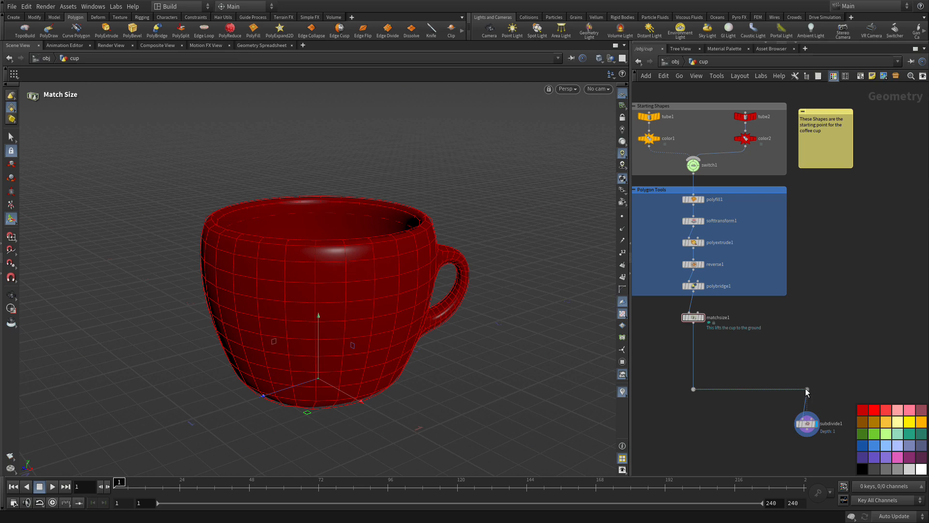
pyautogui.moveTo(696, 394)
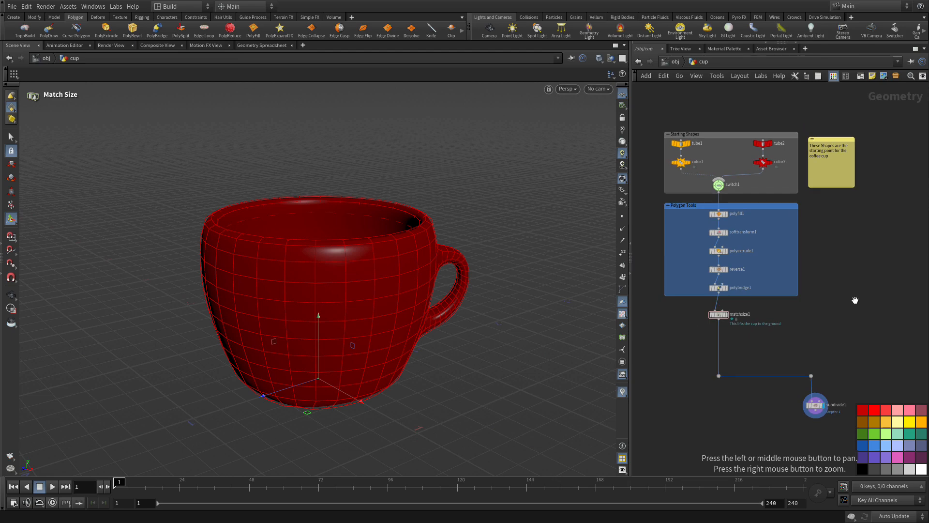
pyautogui.press('c')
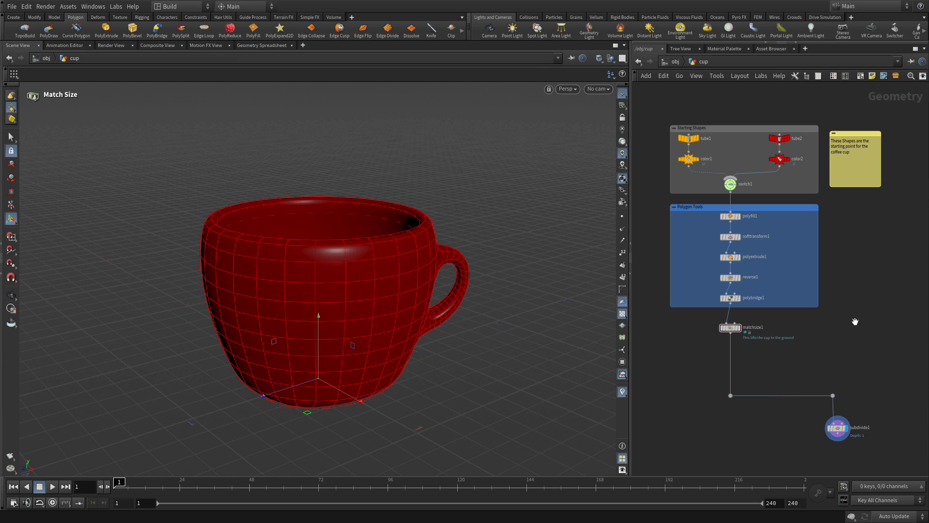
pyautogui.moveTo(856, 325)
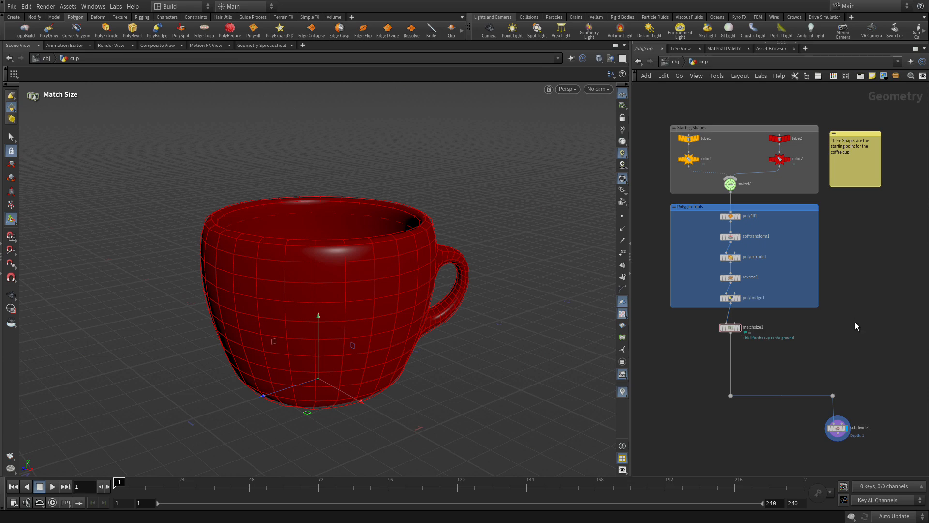